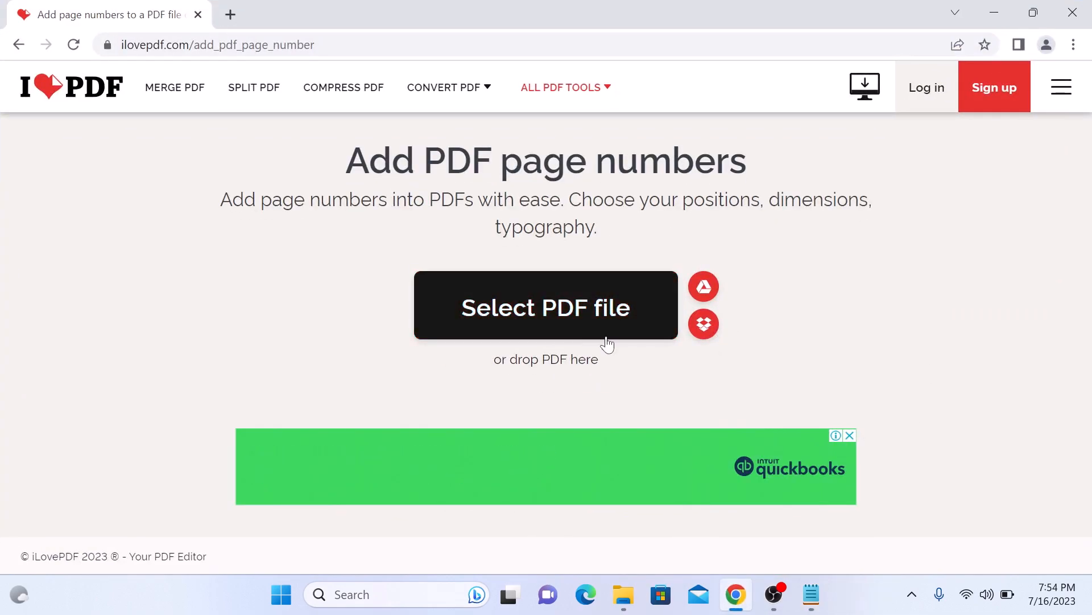
# Step: Choose the 'PDF Document' file from the Desktop in the upload file picker
pyautogui.click(545, 306)
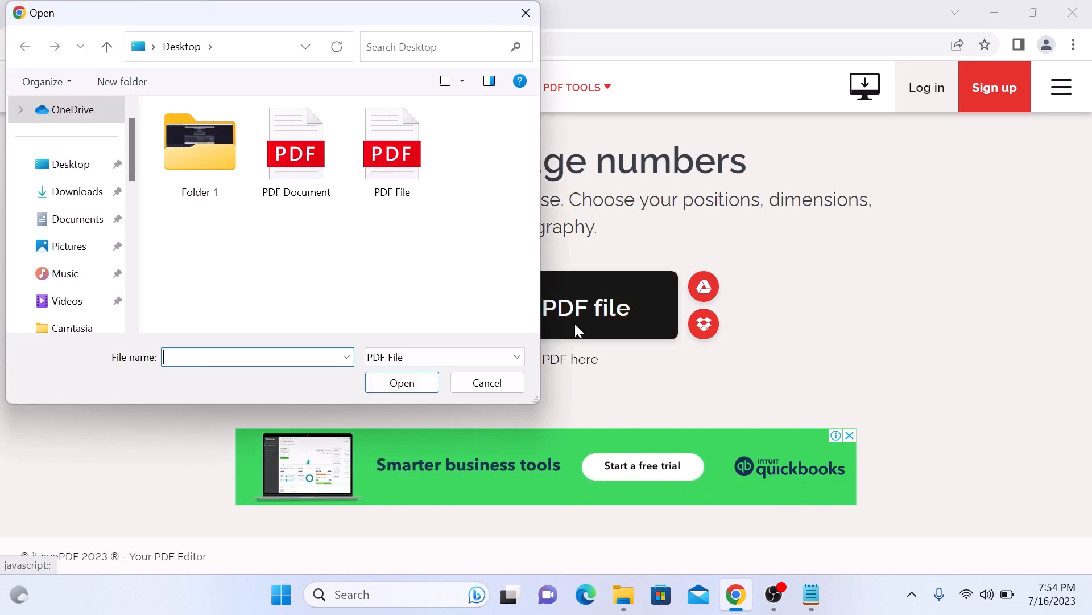
pyautogui.click(296, 146)
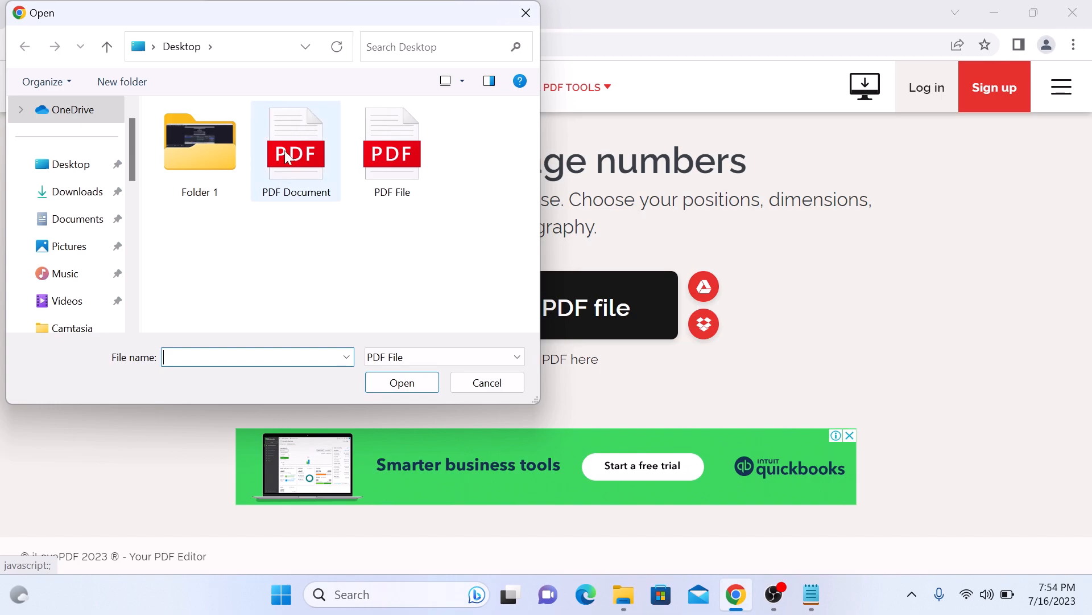
pyautogui.click(296, 139)
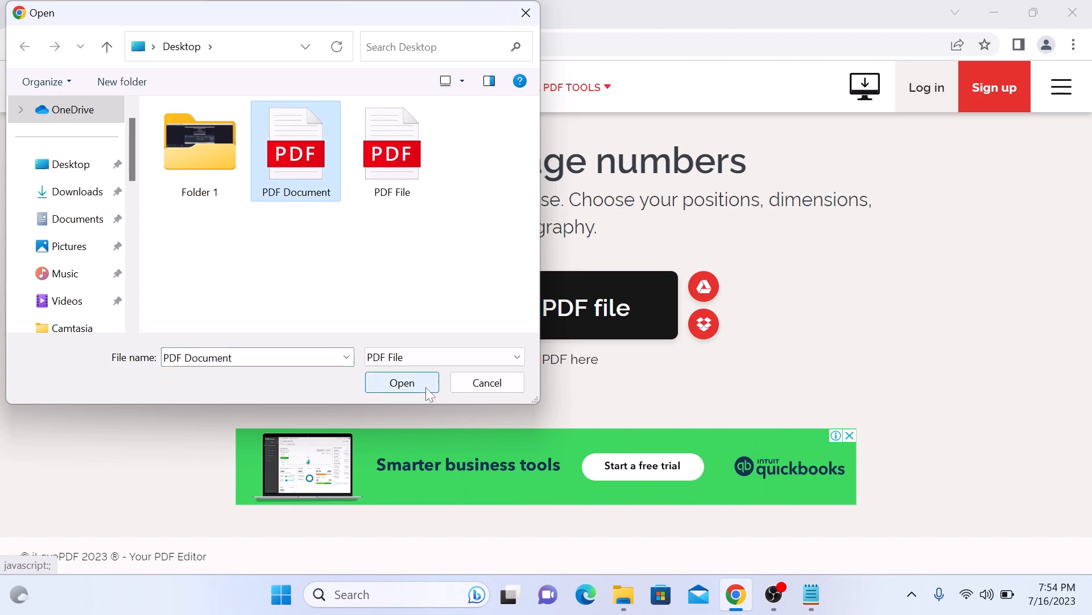
# Step: Upload PDF Document.pdf and set single-page numbering positioned in the bottom-right corner
pyautogui.click(401, 382)
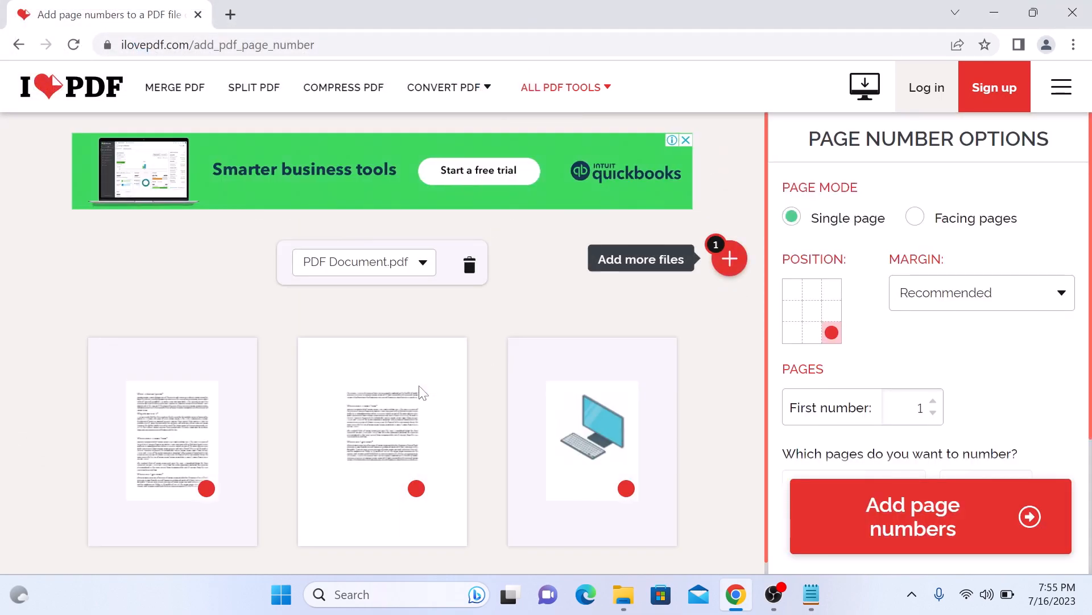
pyautogui.moveTo(335, 397)
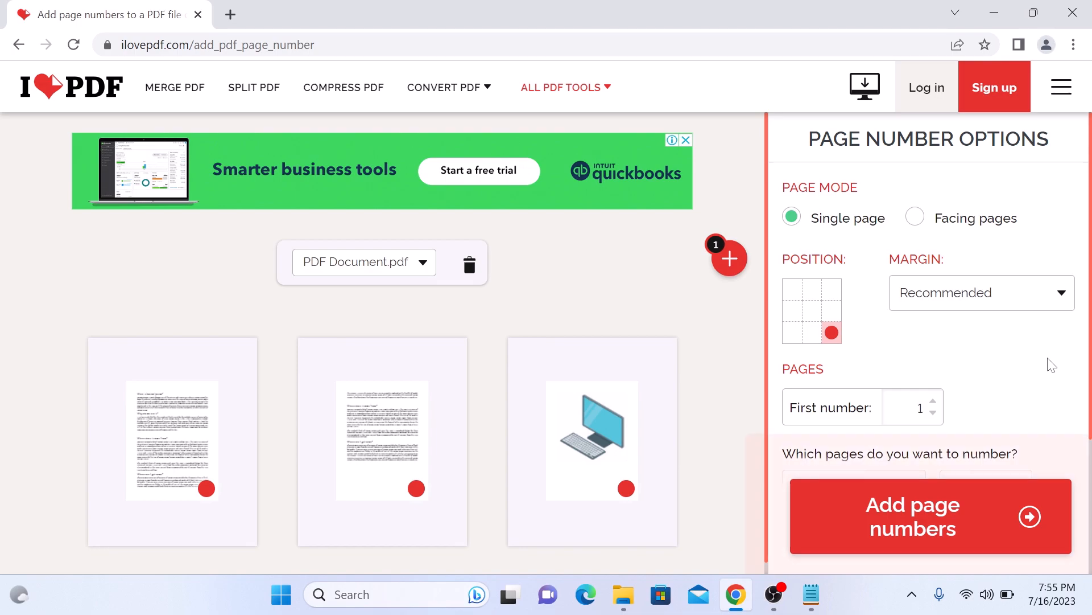
pyautogui.click(914, 218)
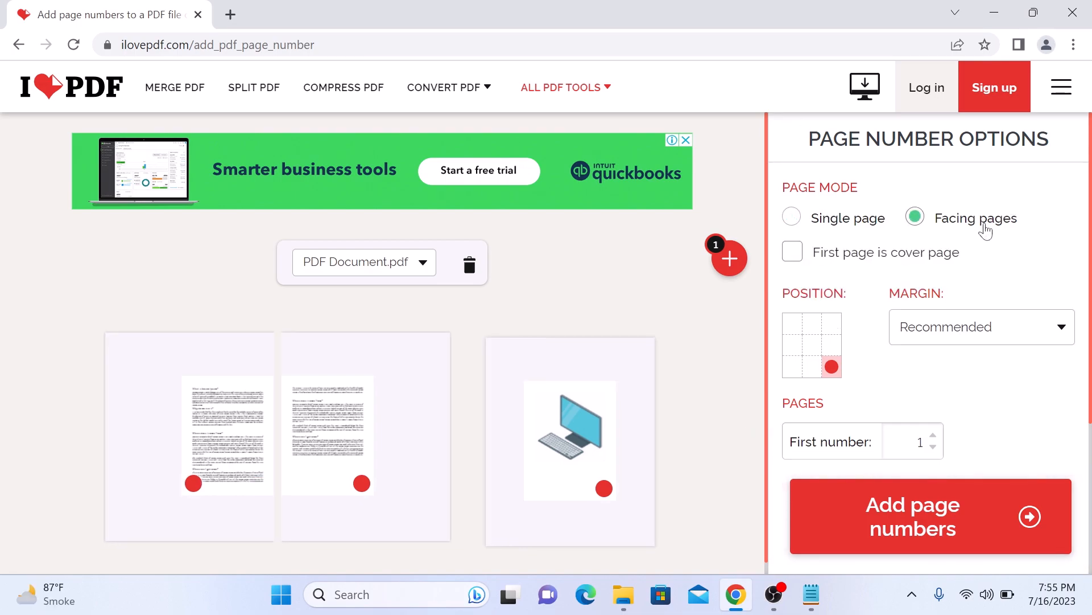
pyautogui.click(792, 217)
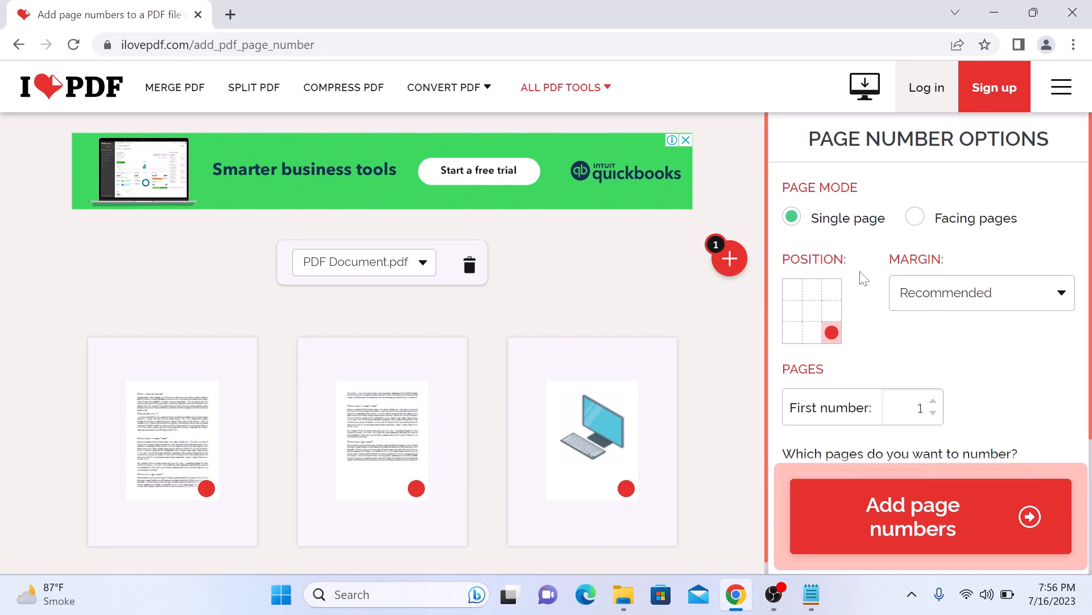
pyautogui.click(792, 290)
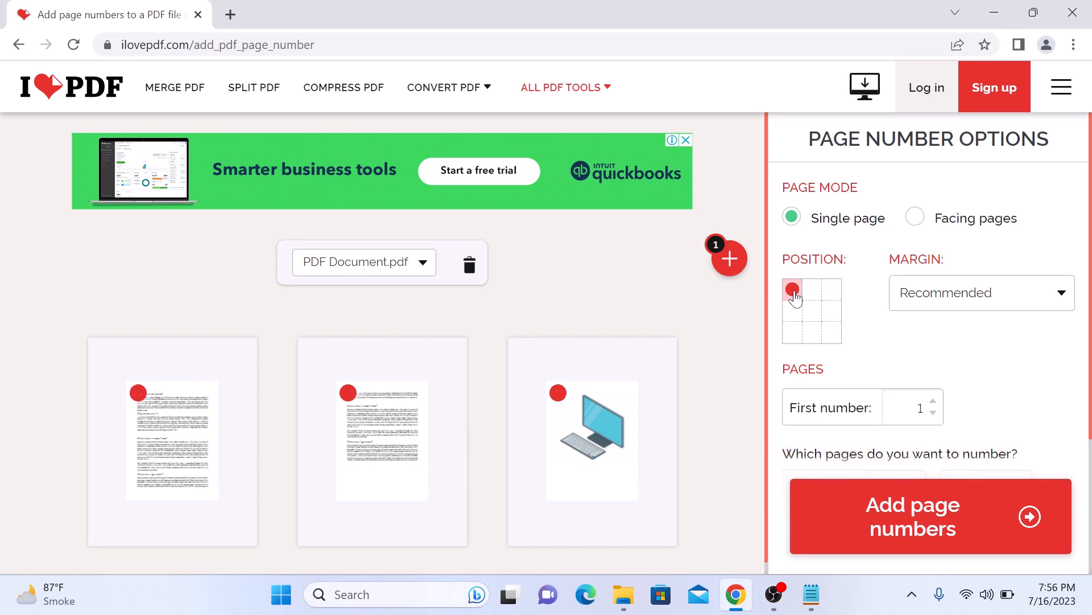
pyautogui.click(792, 332)
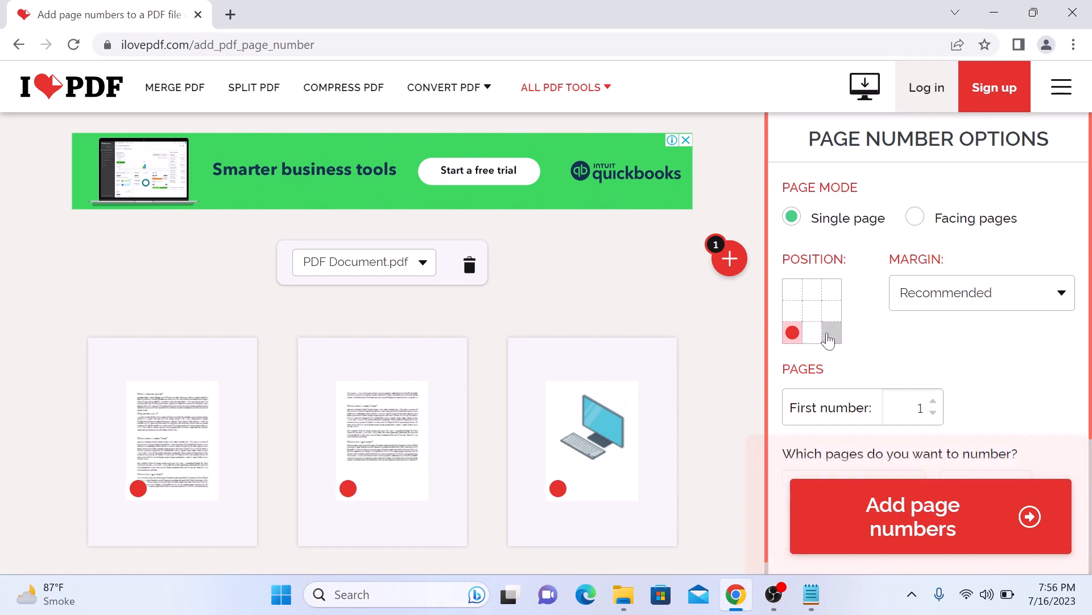
pyautogui.click(831, 333)
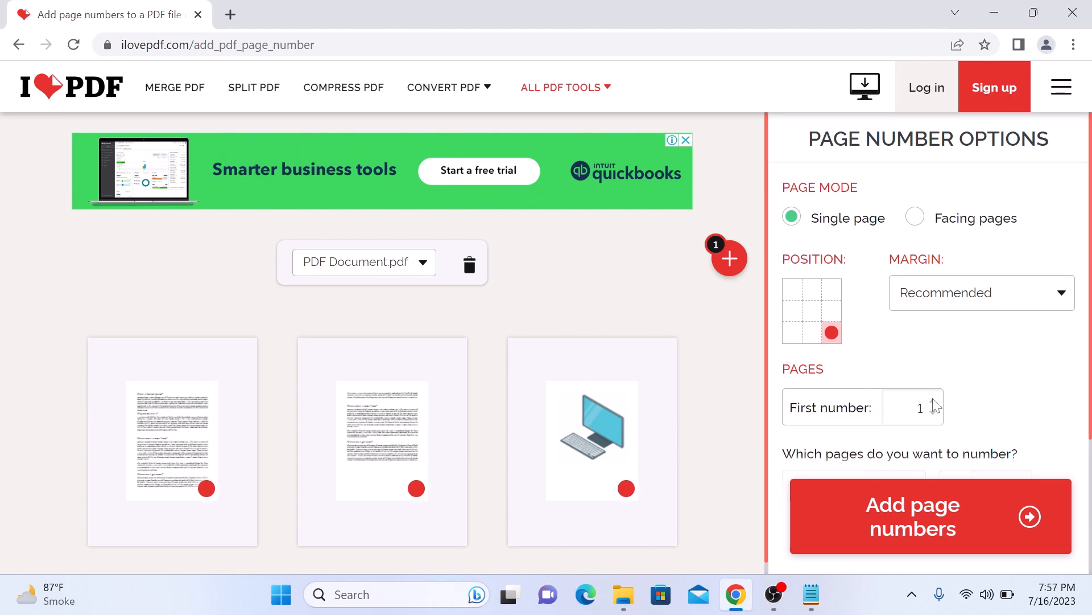
# Step: Start numbering at 2 with 'Insert only page number' text and generate the numbered PDF
pyautogui.write('2')
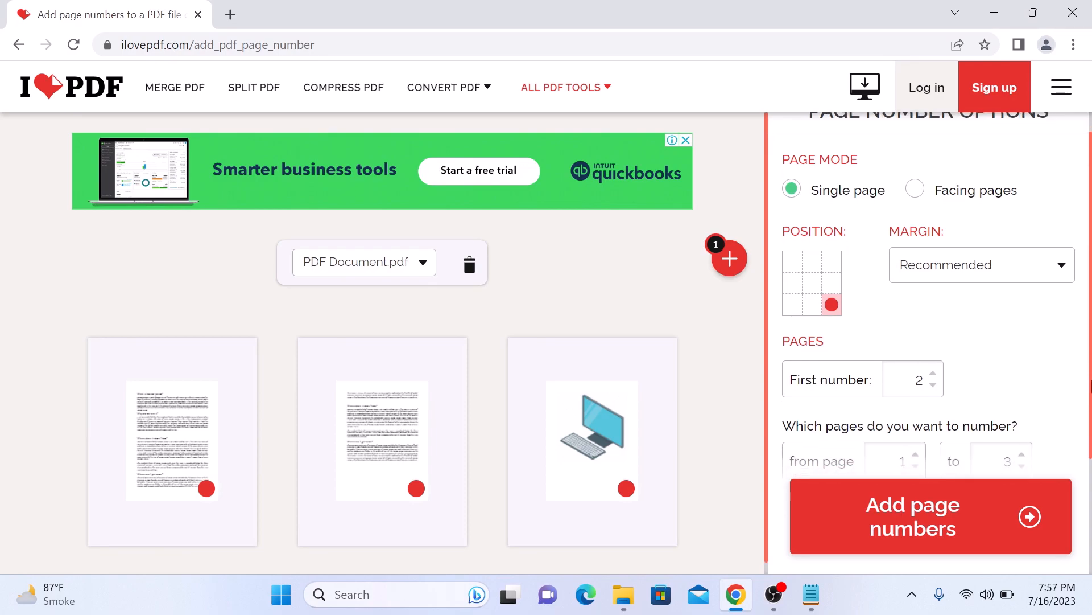
pyautogui.scroll(-3)
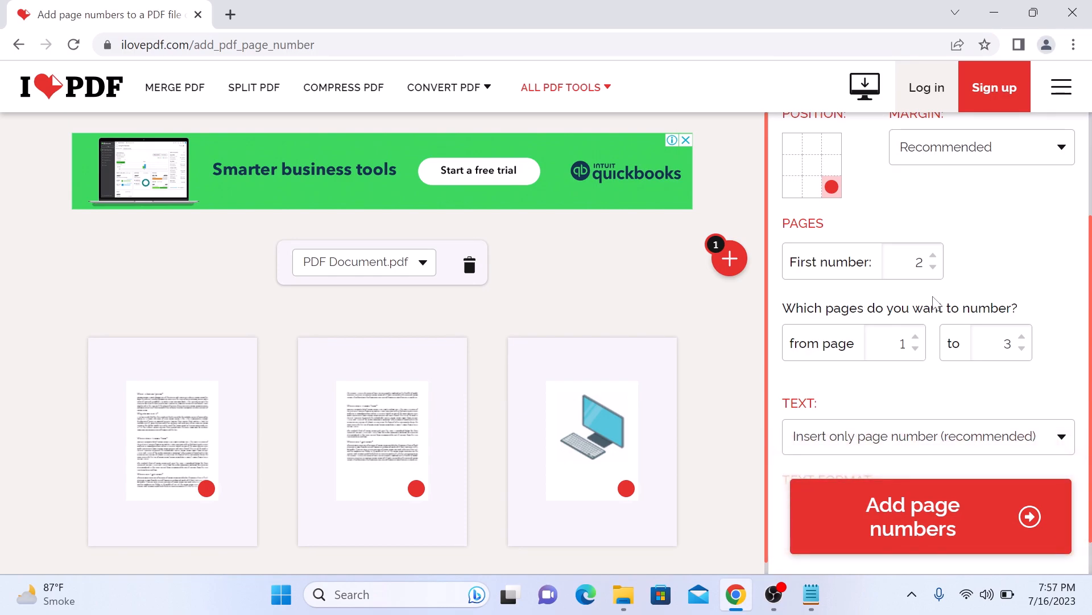
pyautogui.click(928, 436)
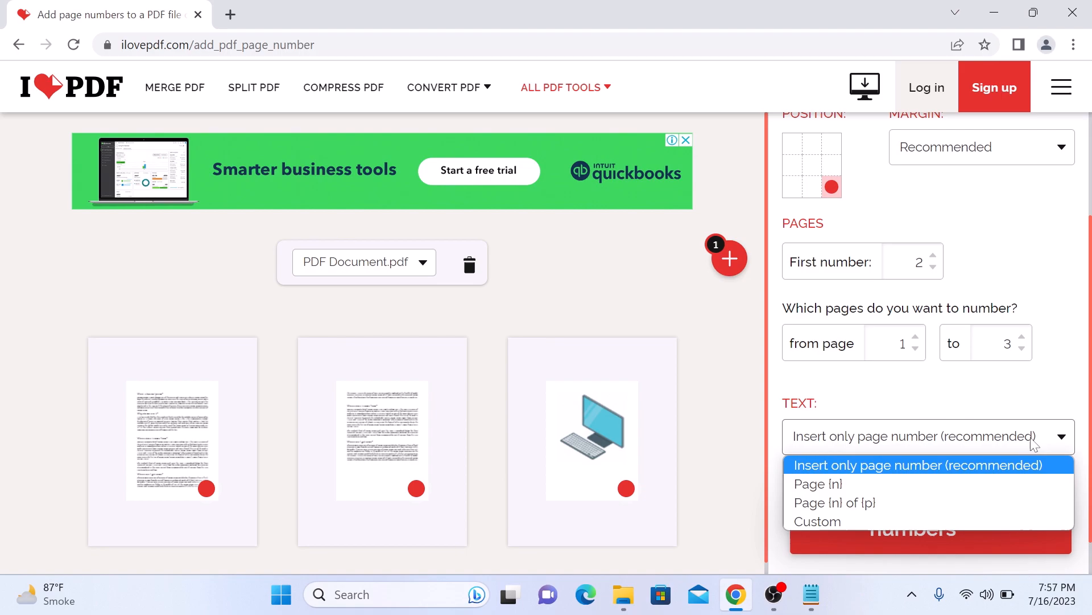
pyautogui.click(918, 464)
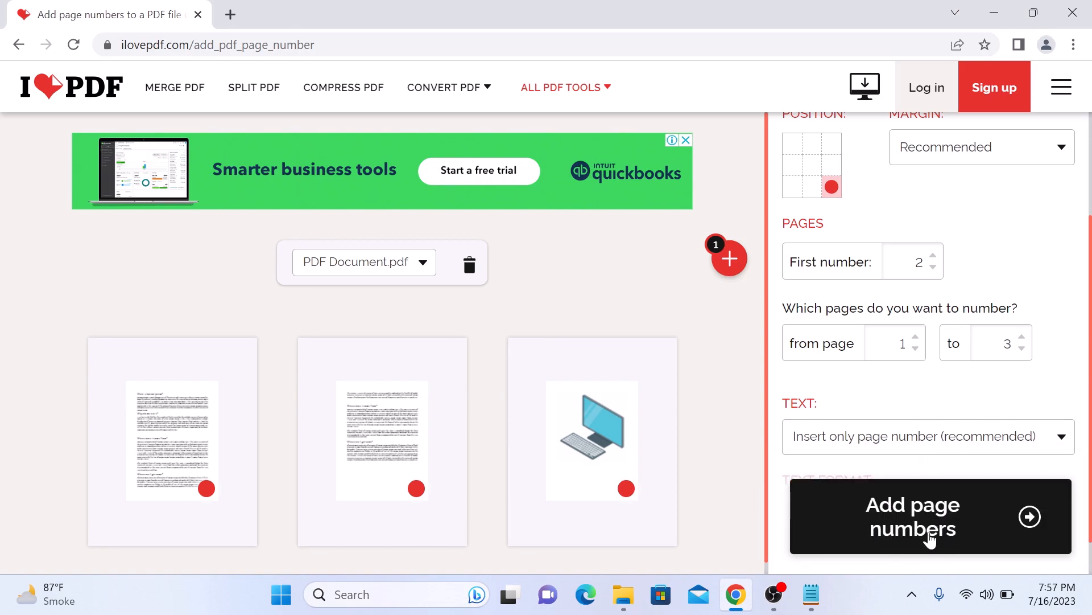
pyautogui.click(914, 517)
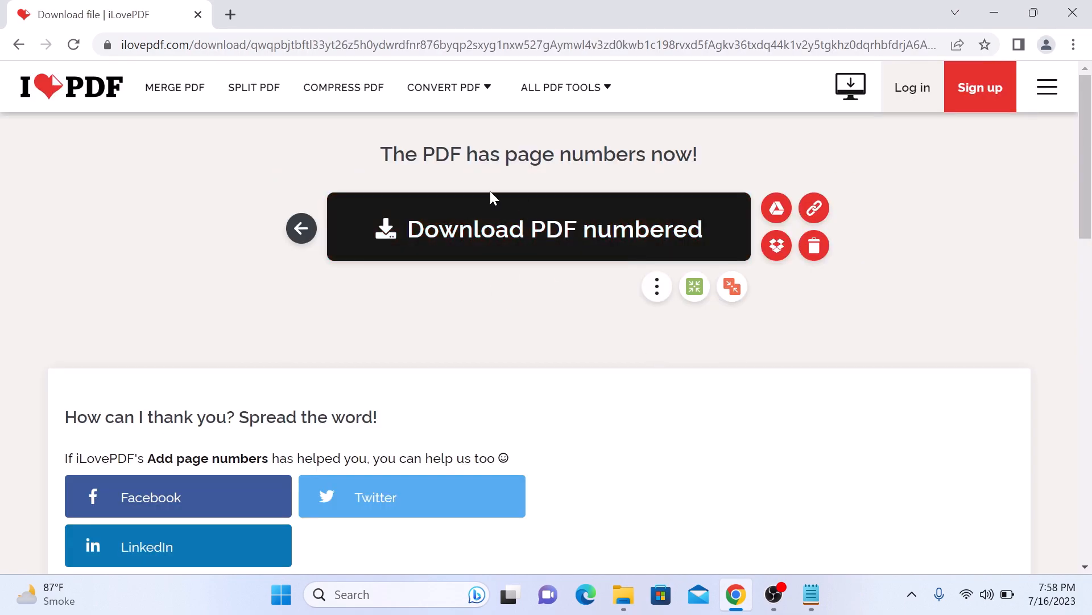
# Step: Download the numbered PDF and open the downloaded file
pyautogui.click(538, 229)
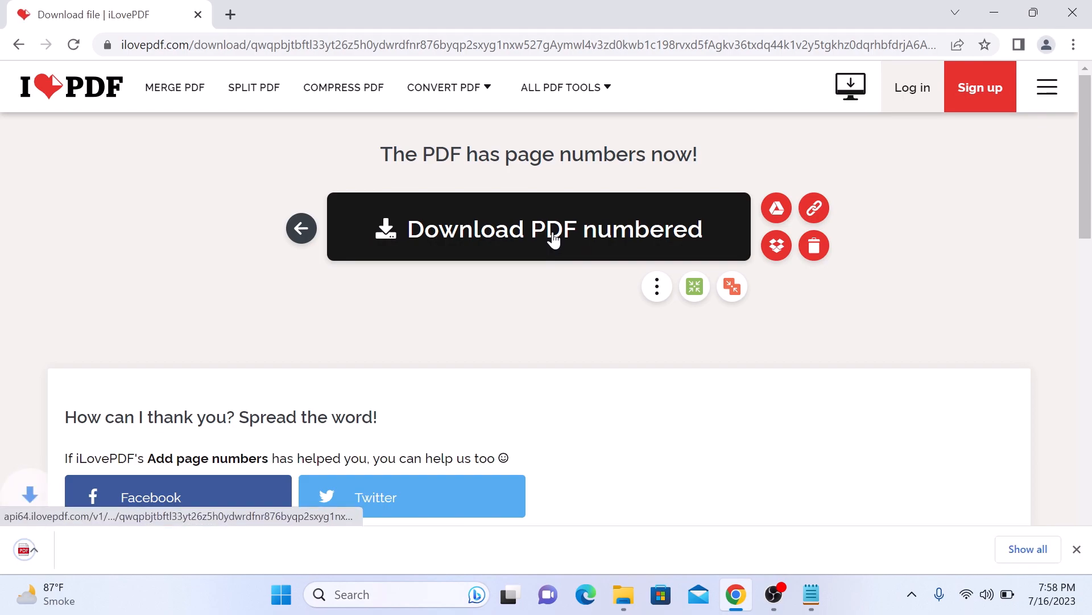
pyautogui.click(538, 228)
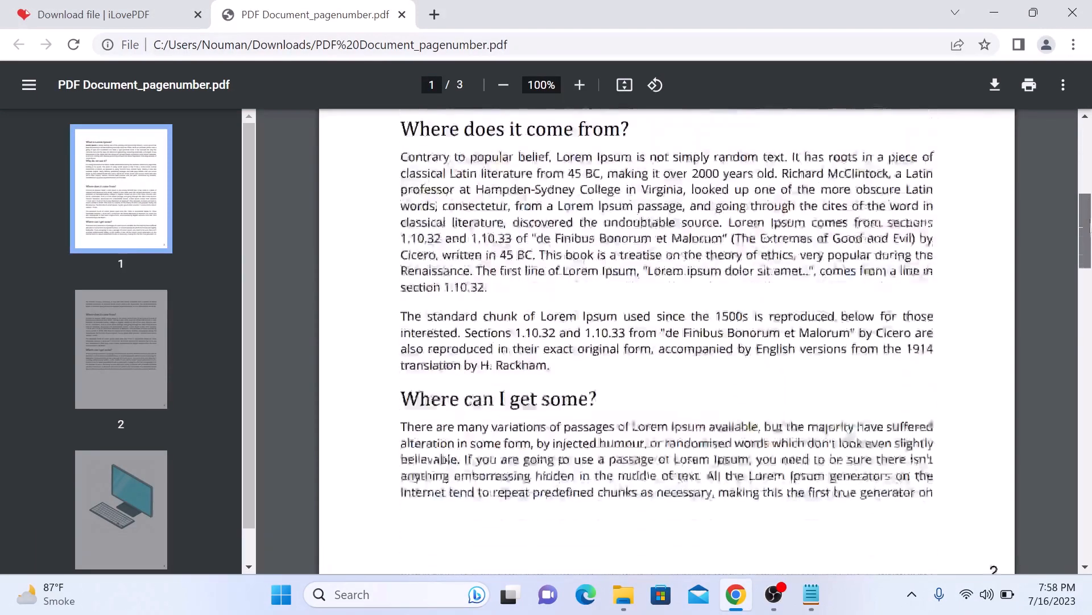
# Step: Scroll to the last page of the numbered PDF, showing 4 at bottom-right
pyautogui.scroll(-3)
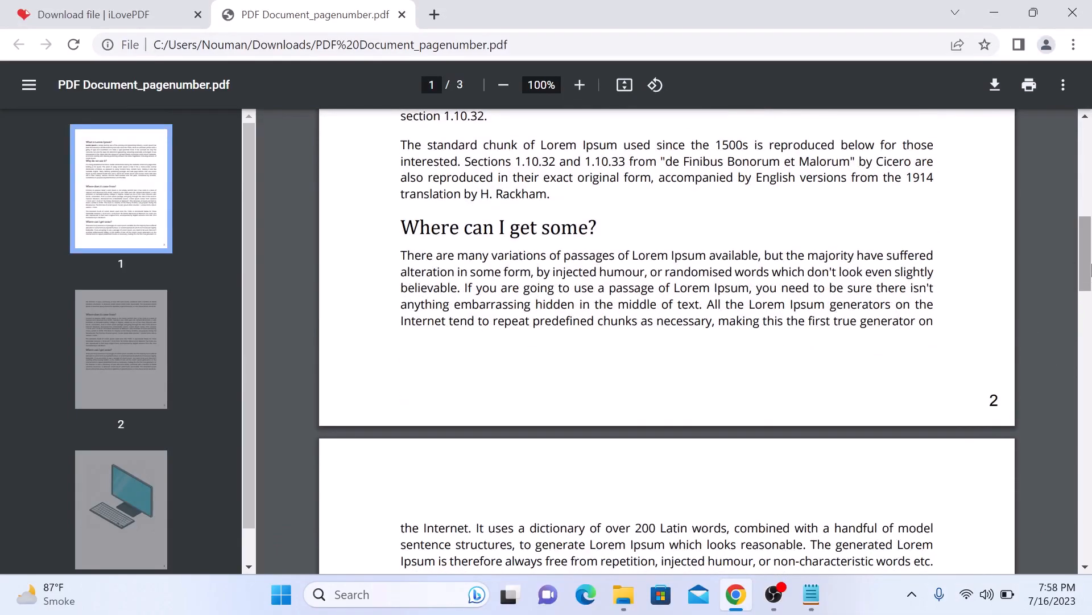
pyautogui.click(120, 508)
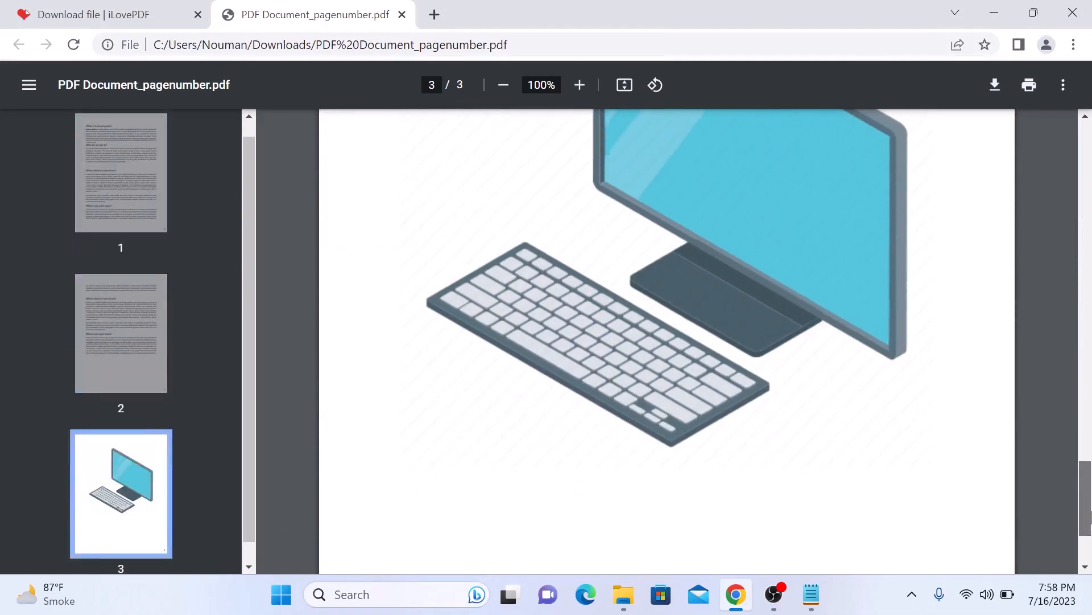
pyautogui.scroll(-3)
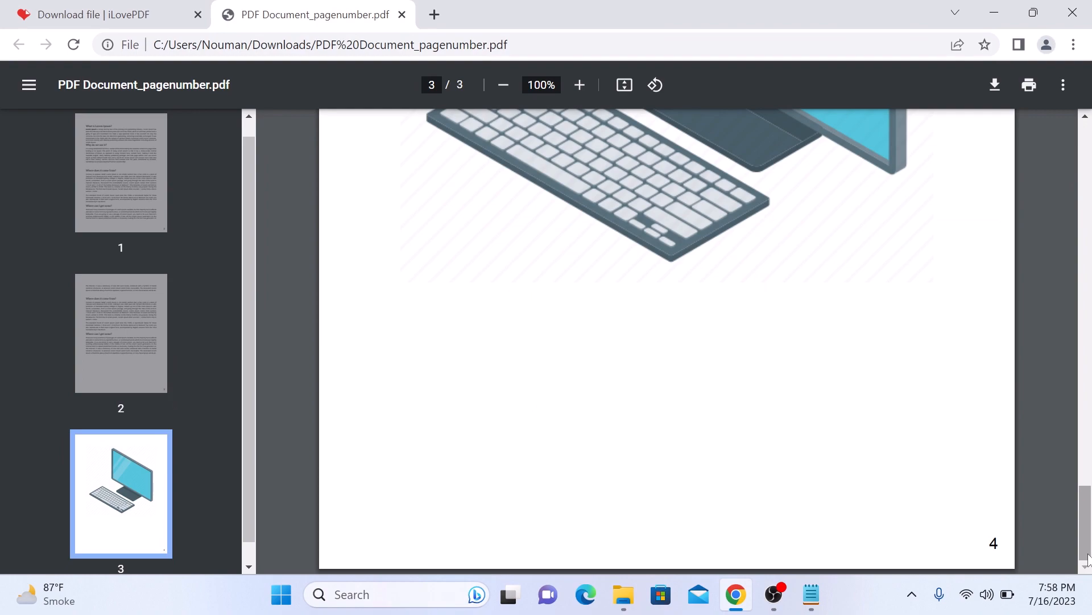